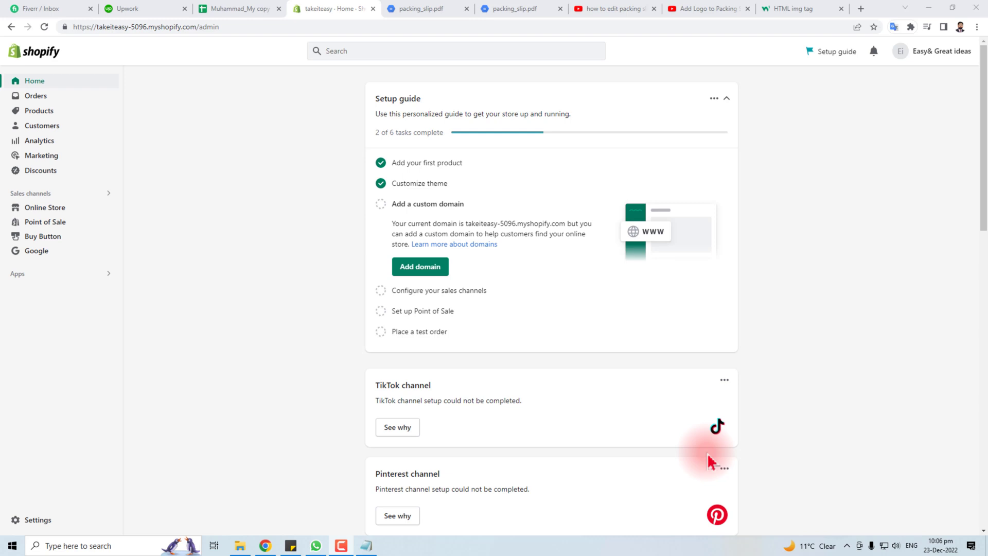
mouse_move(353, 219)
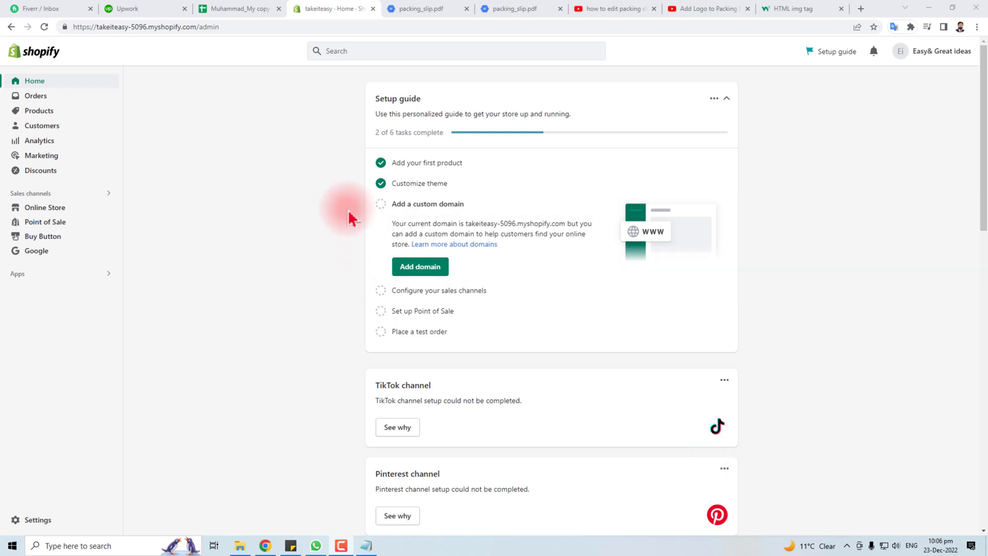
mouse_move(35, 520)
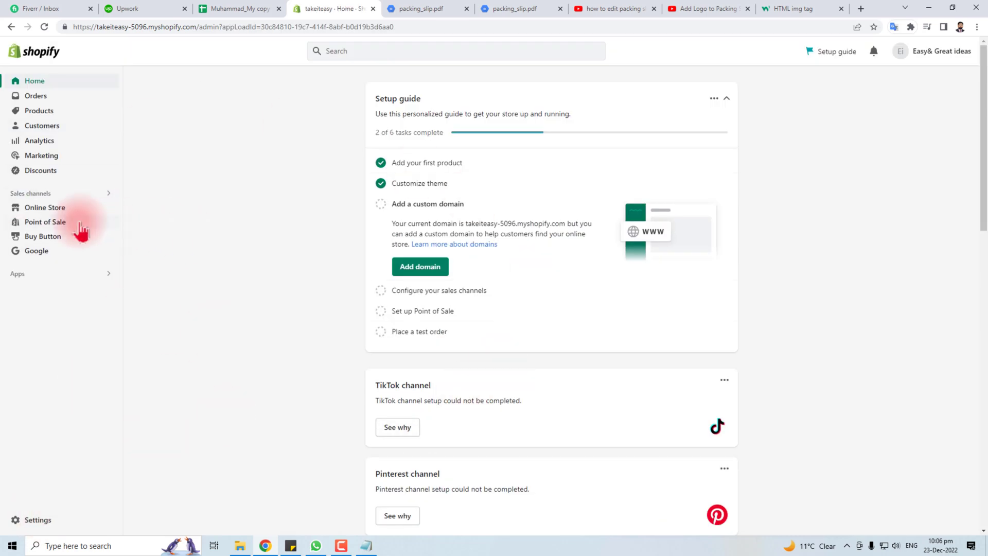
mouse_move(34, 519)
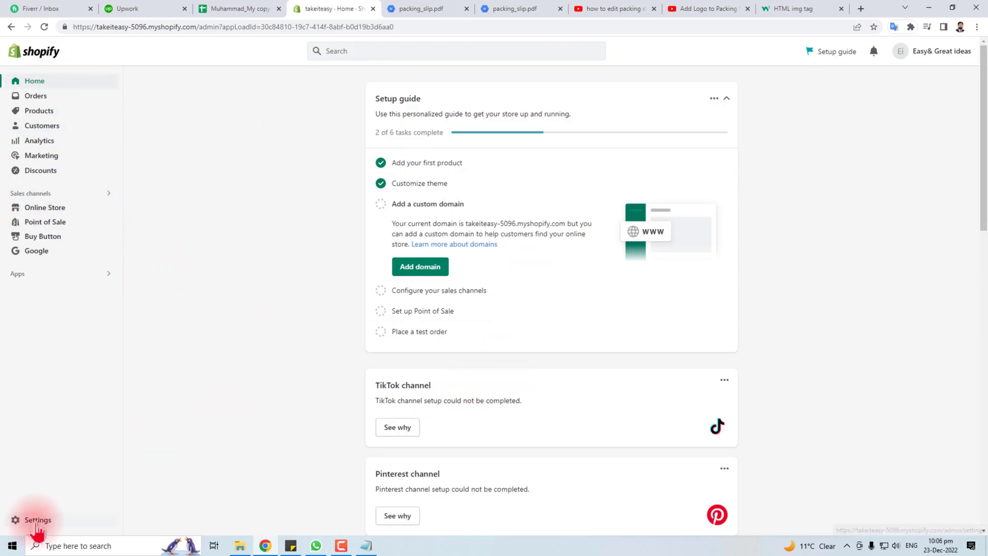
Go to Settings > Shipping and delivery and scroll down to the Packing slips section
click(31, 520)
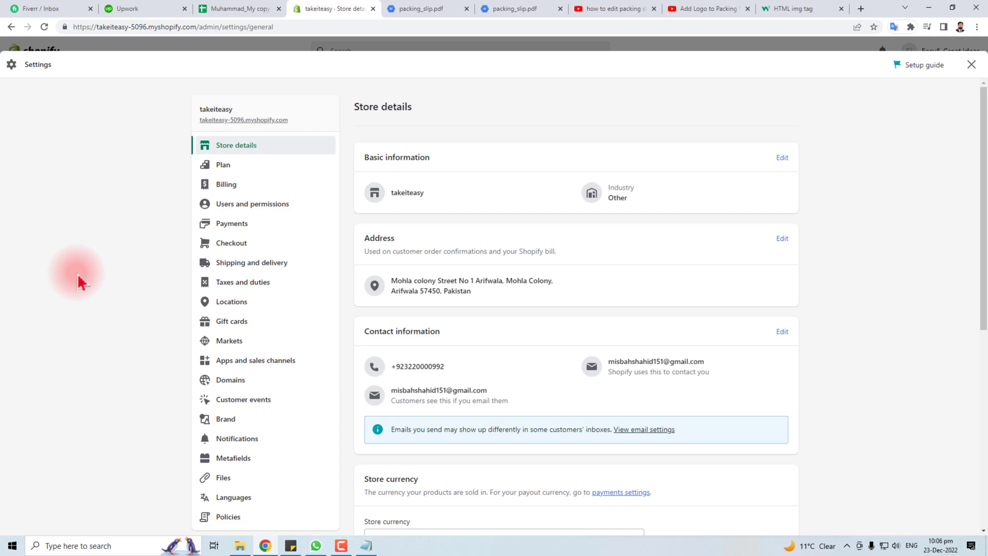
mouse_move(267, 270)
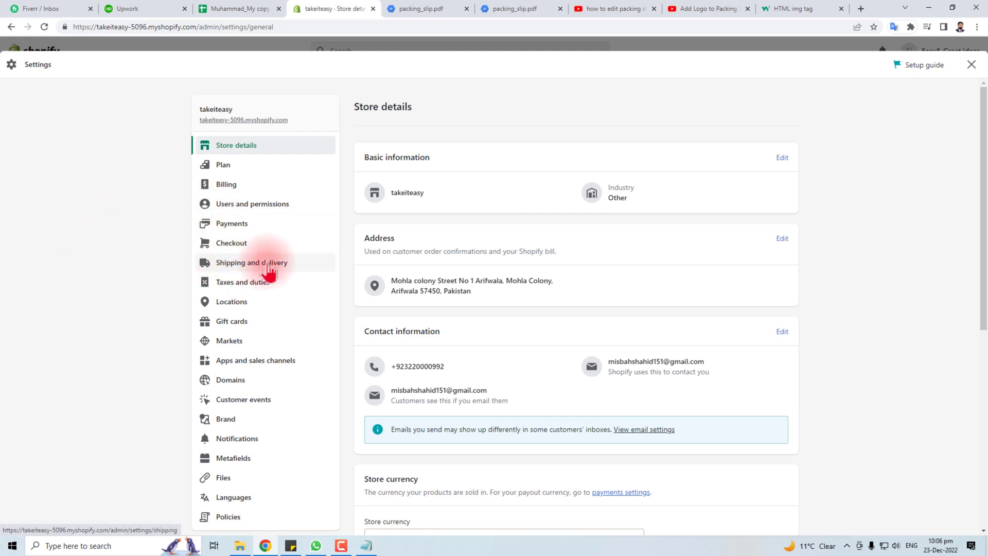
click(251, 262)
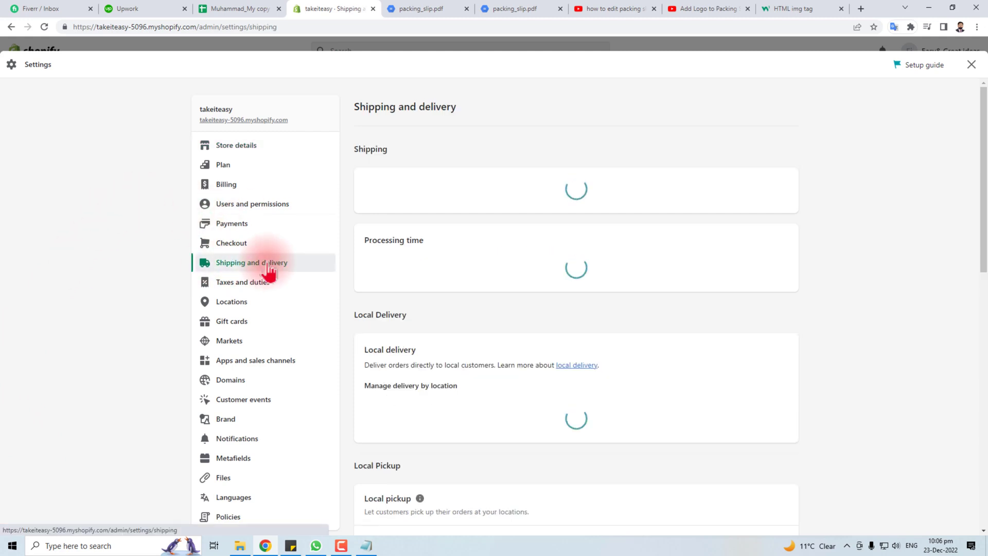
scroll(down, 3)
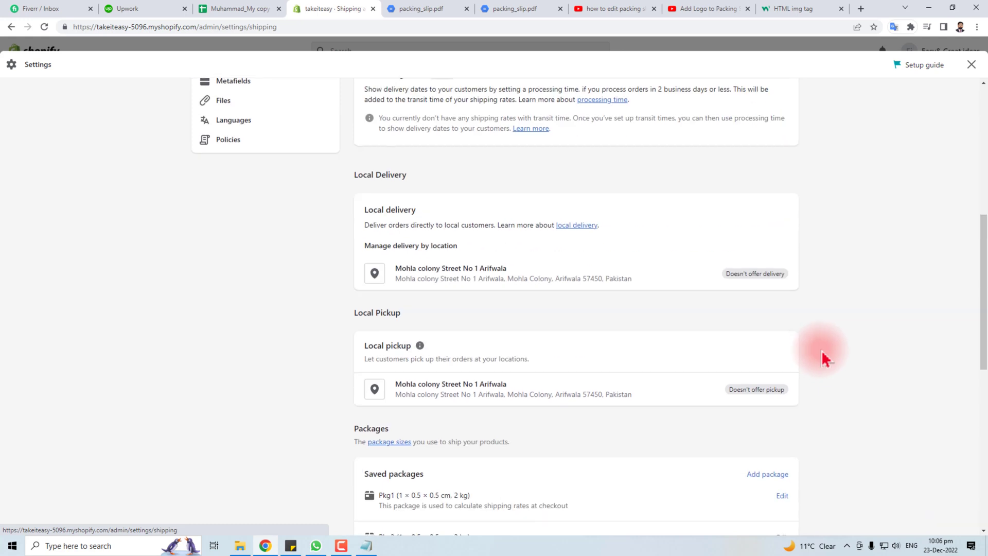
scroll(down, 3)
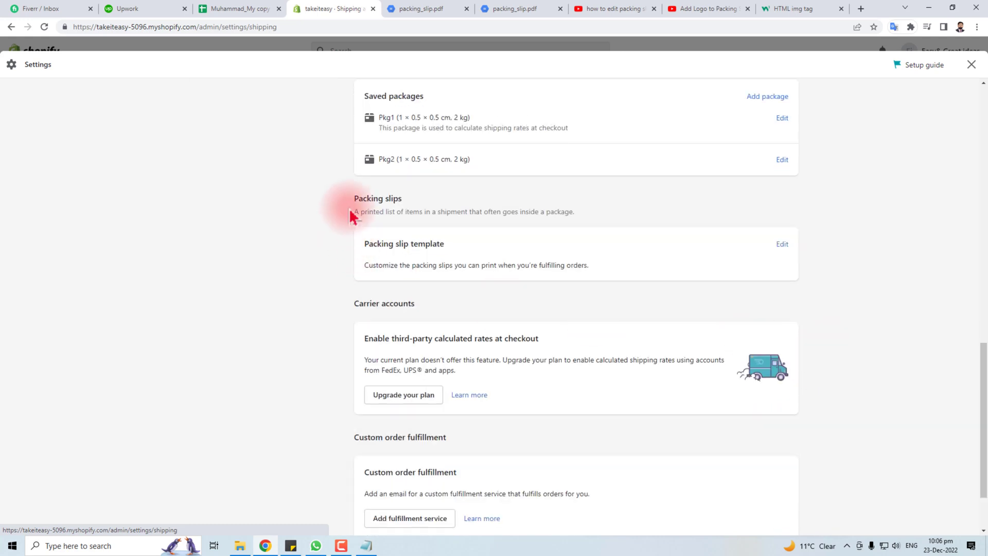
double_click(377, 198)
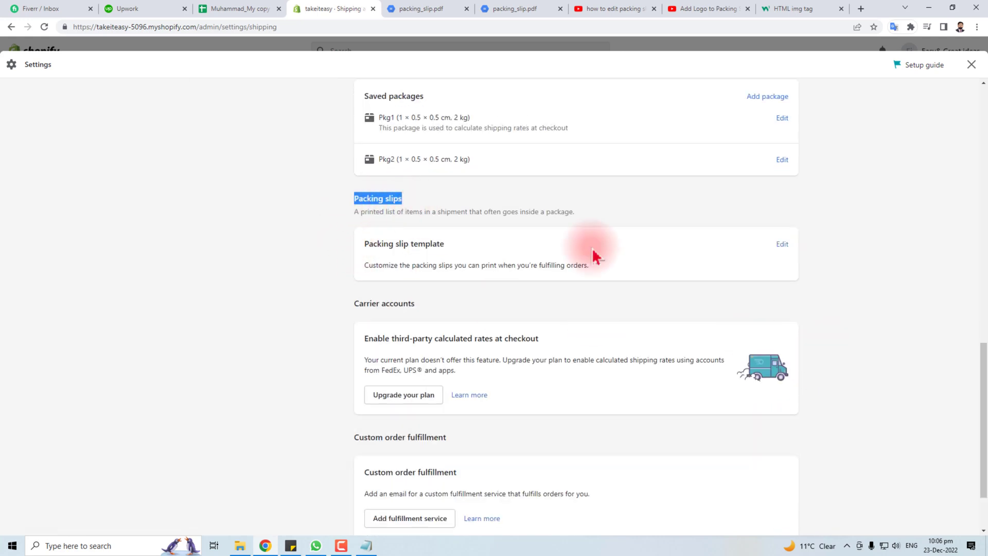
Edit the Packing slip template and preview the slip with its TAKEITEASY text header
click(782, 244)
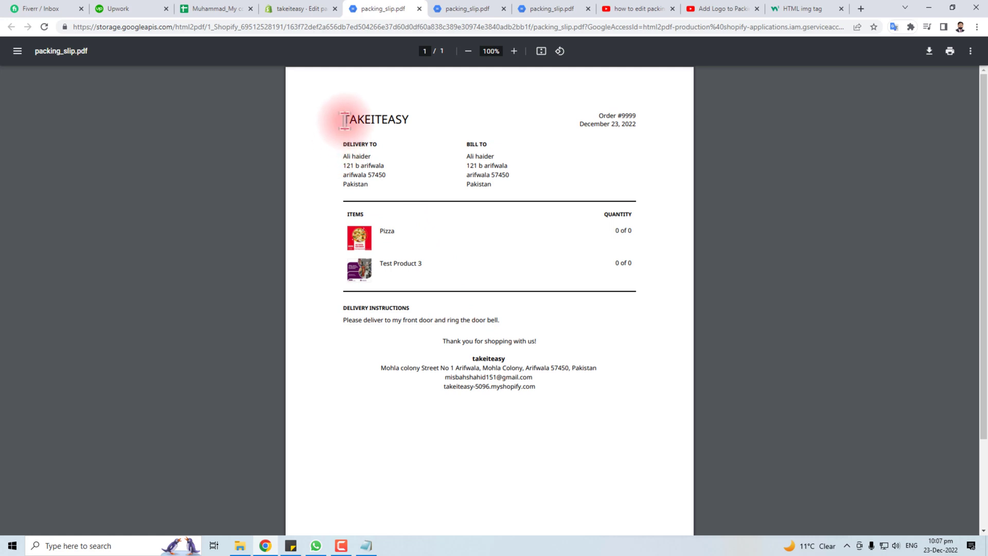
double_click(372, 119)
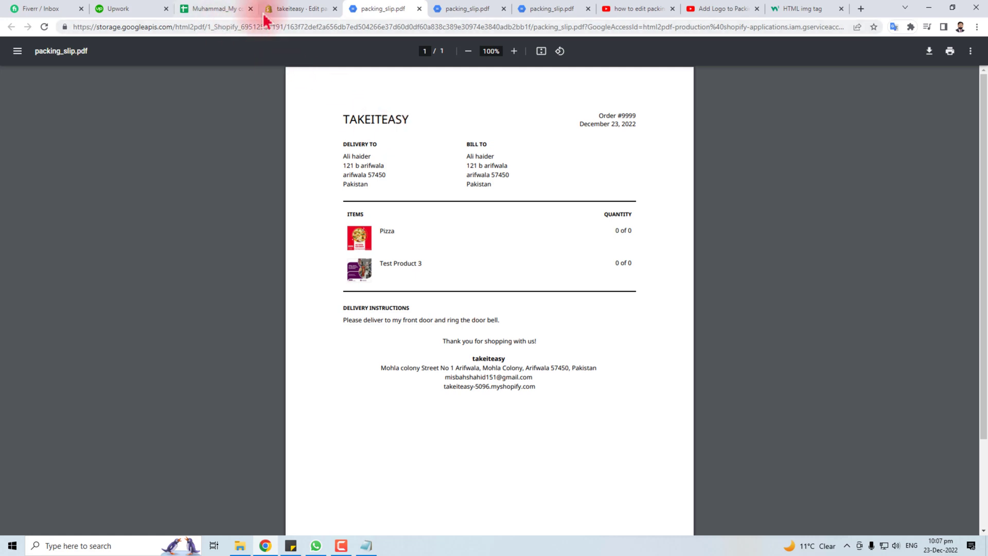
Back in the template editor, delete {{ shop.name }} from header lines 5–6
click(300, 9)
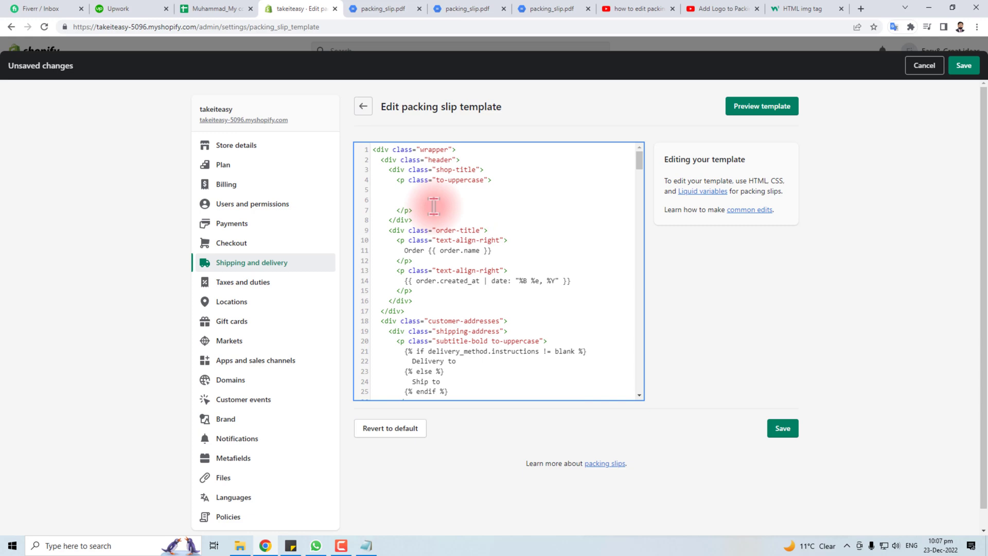
click(376, 190)
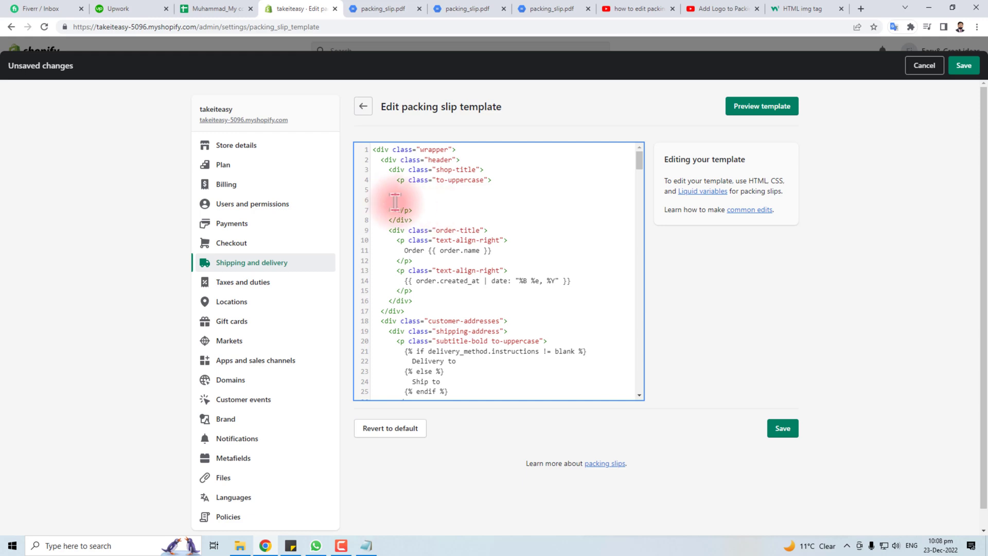
click(366, 546)
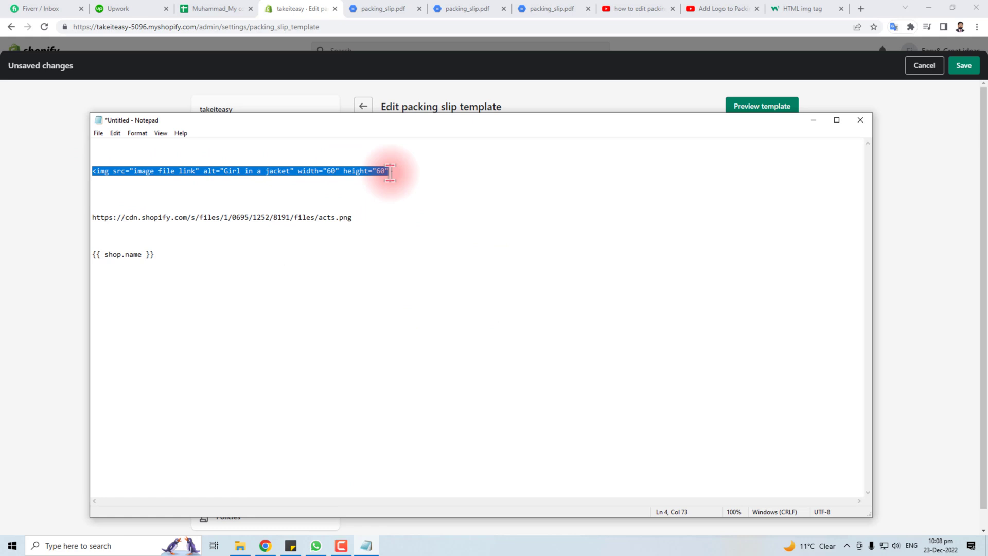
Add an img tag using the CDN acts.png URL to the header and preview the logo
text(>)
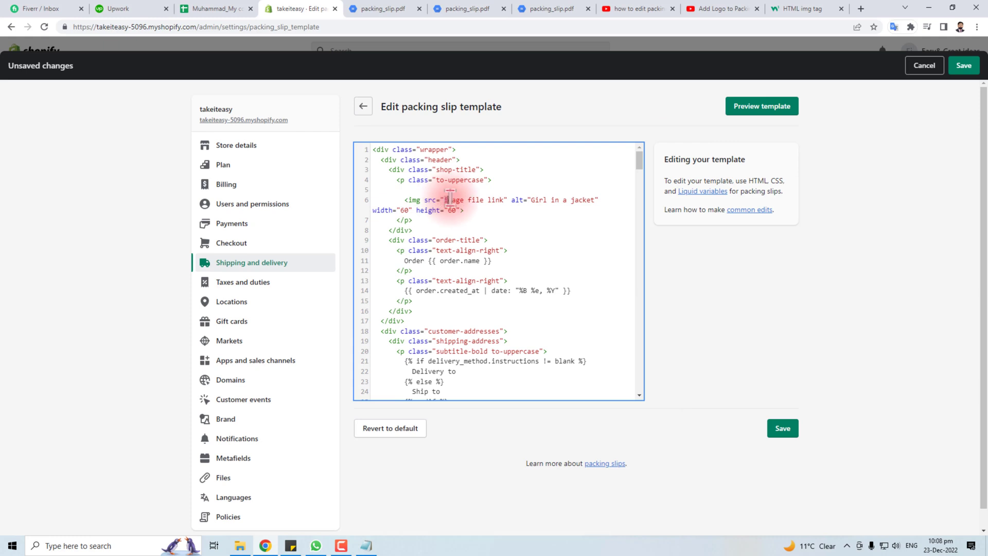
double_click(473, 200)
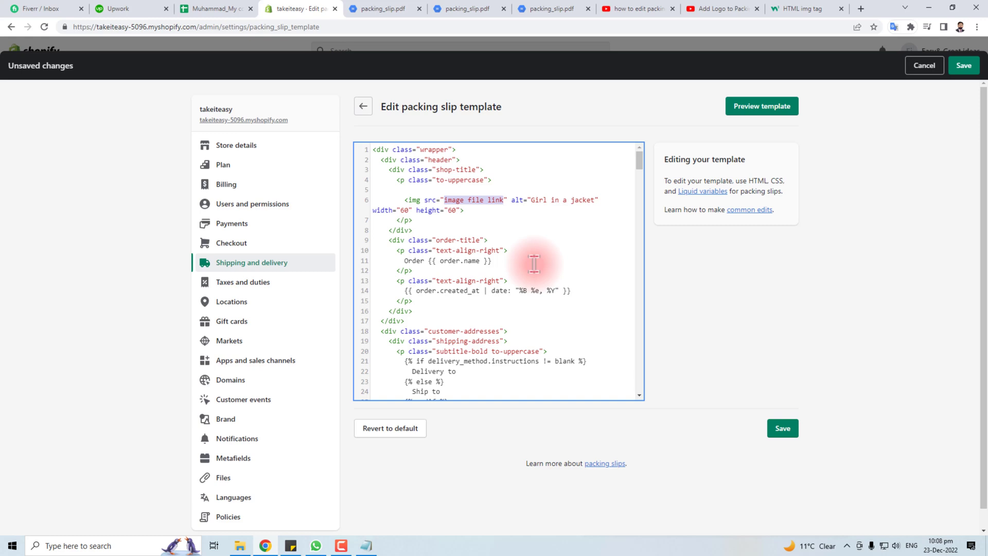
text(https://cdn.shopify.com/s/files/1/0695/1252/8191/files/acts.png)
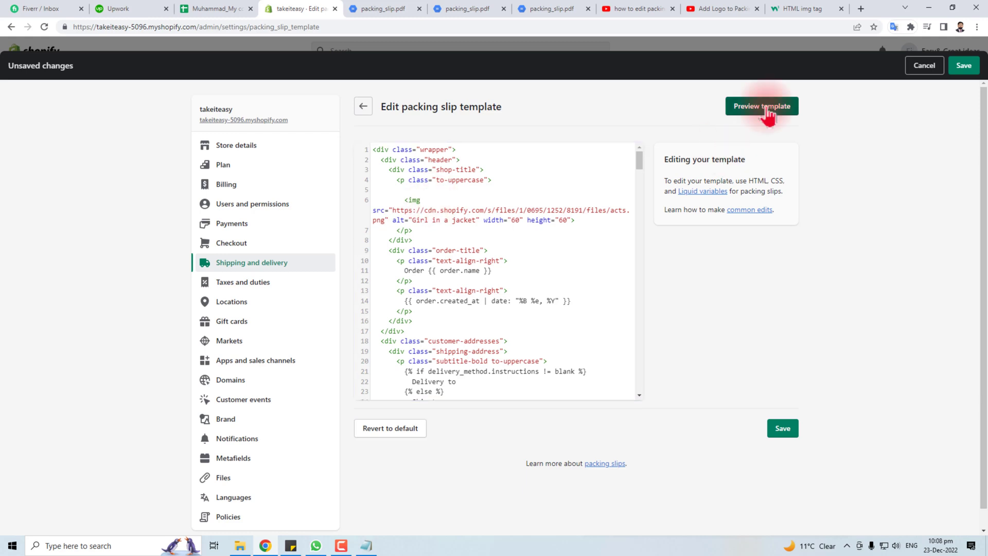
click(762, 105)
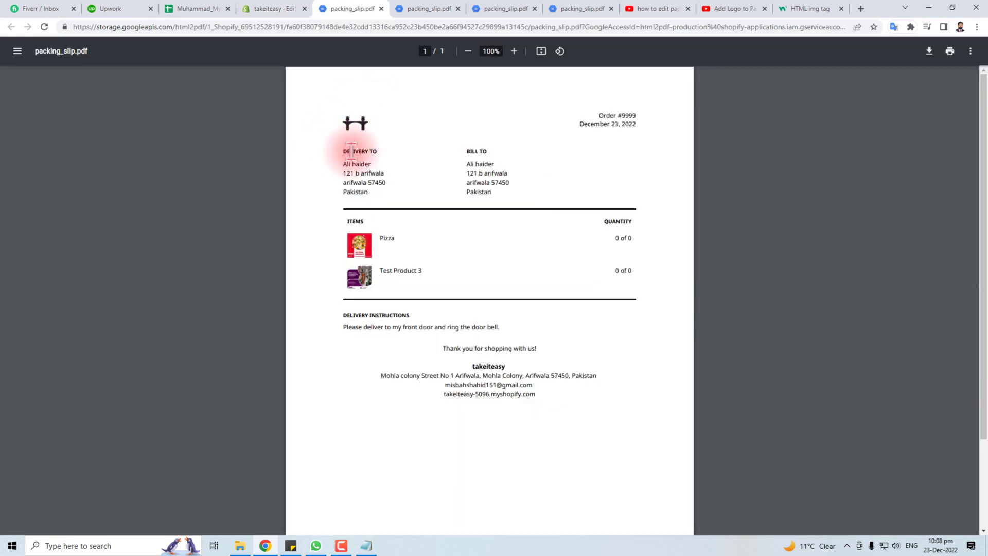
click(276, 10)
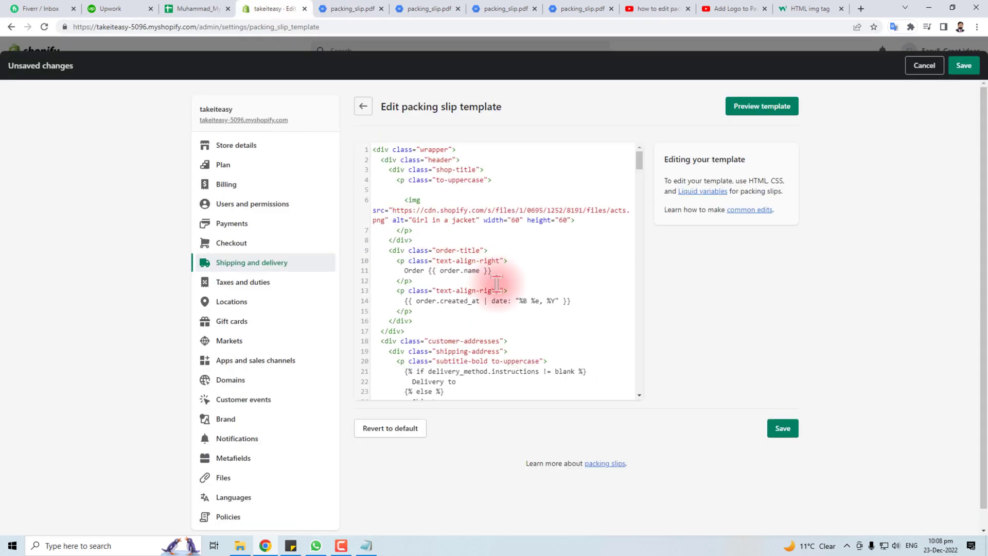